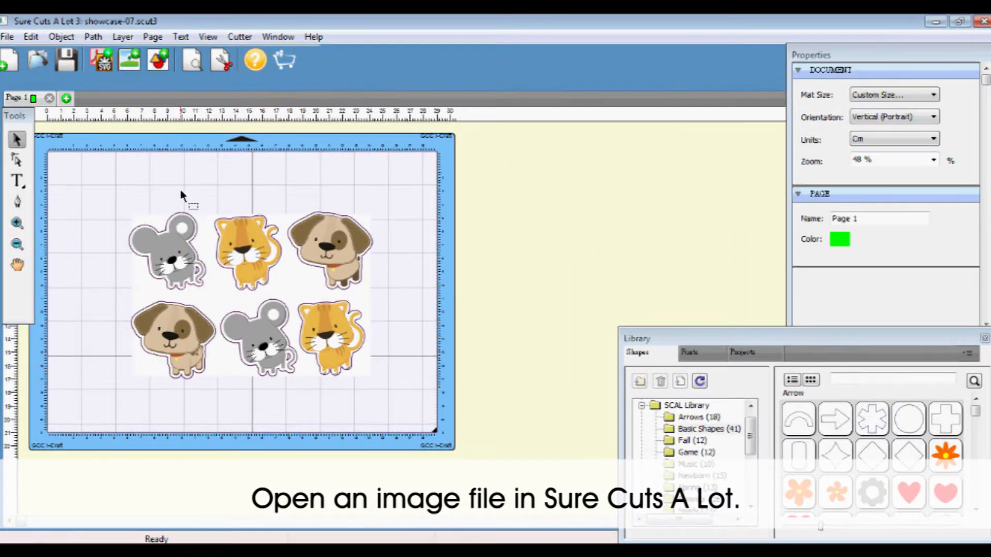
# Marquee-select all six cartoon animal stickers on the cutting mat
pyautogui.moveTo(186, 189); pyautogui.dragTo(411, 417)
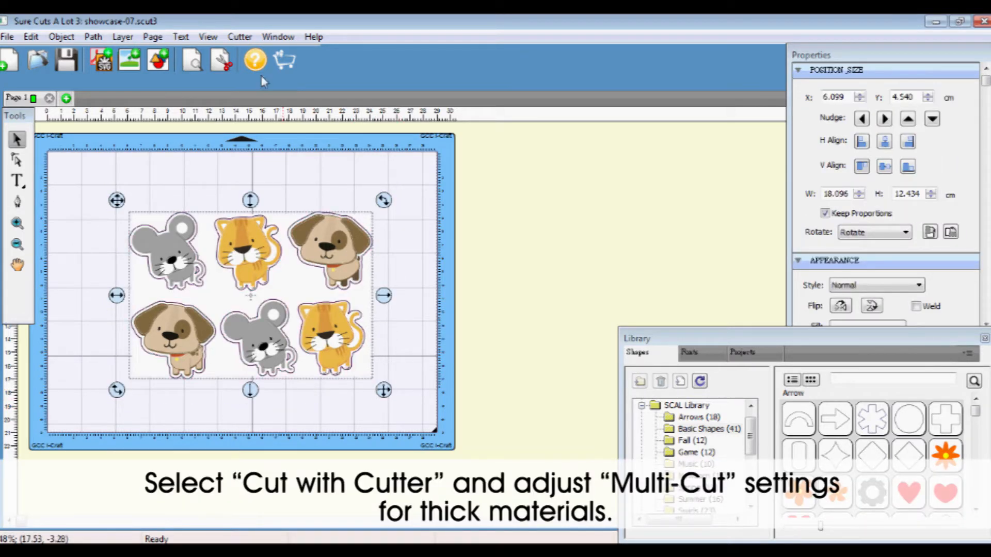
# Open the iCraft cut settings and set Multi-Cut to 2 times
pyautogui.click(222, 60)
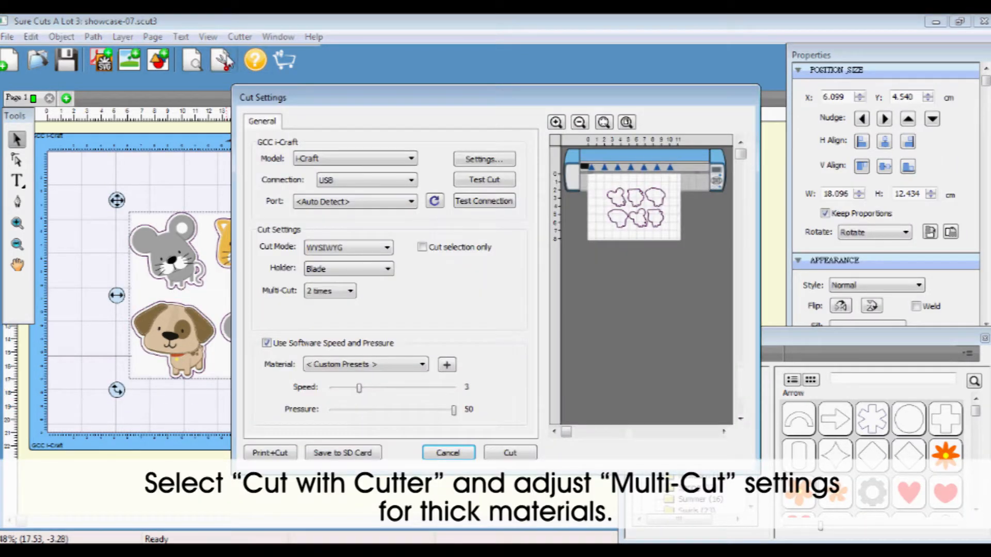
pyautogui.click(329, 290)
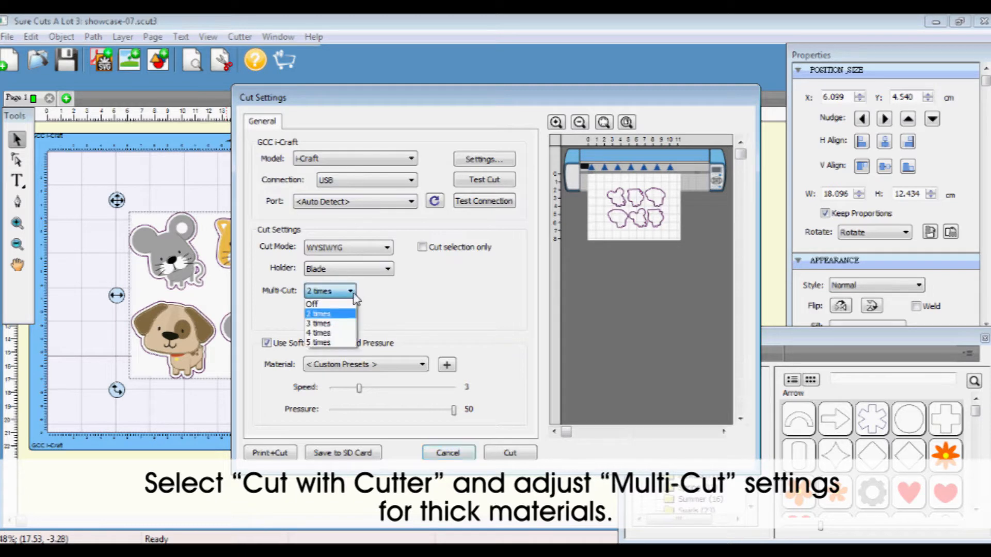
pyautogui.click(319, 314)
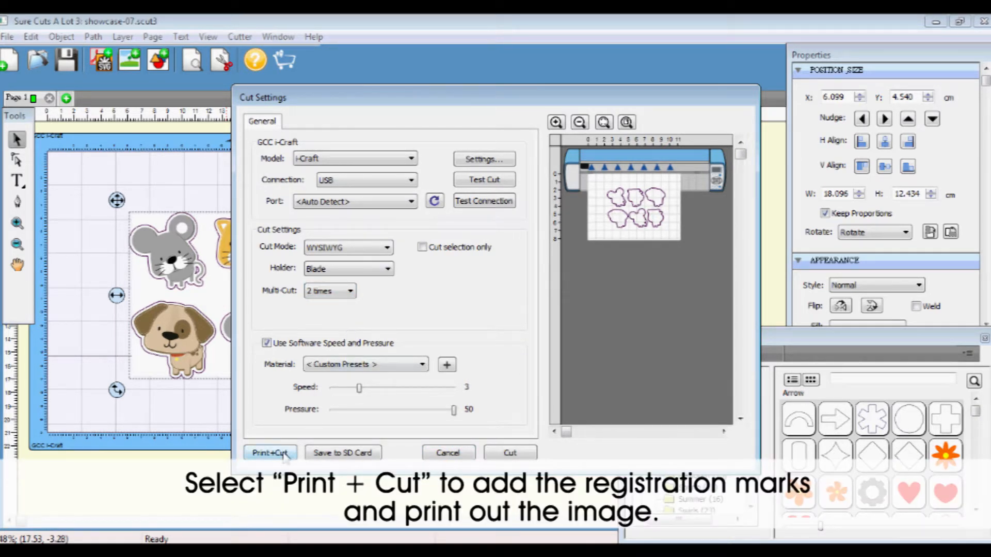
pyautogui.click(270, 453)
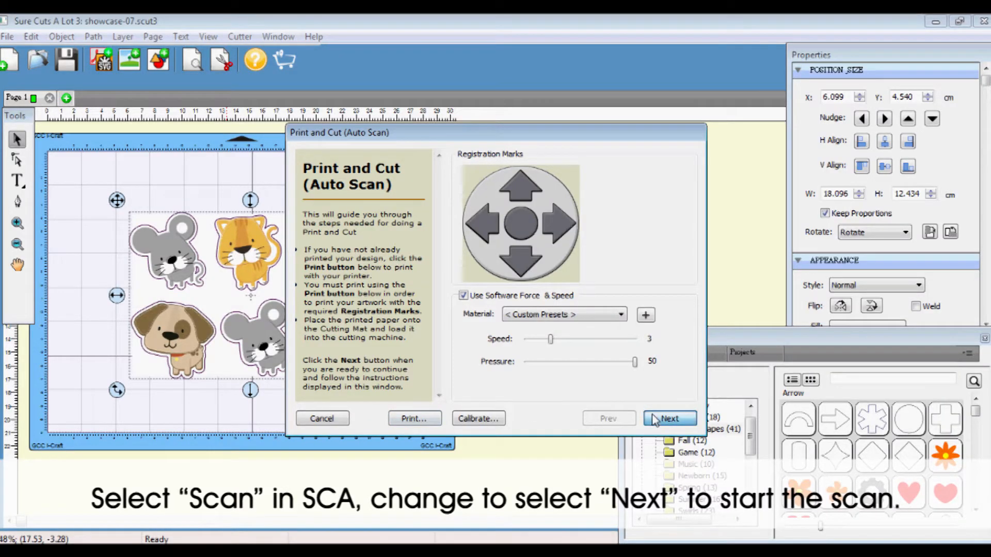
# Advance the Print and Cut wizard to the Scan for Registration Marks page
pyautogui.click(668, 418)
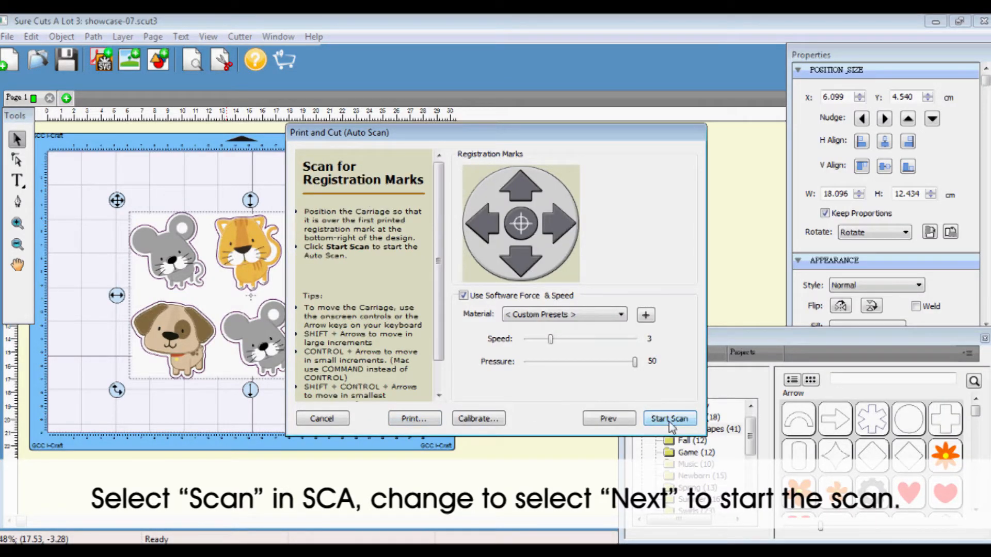